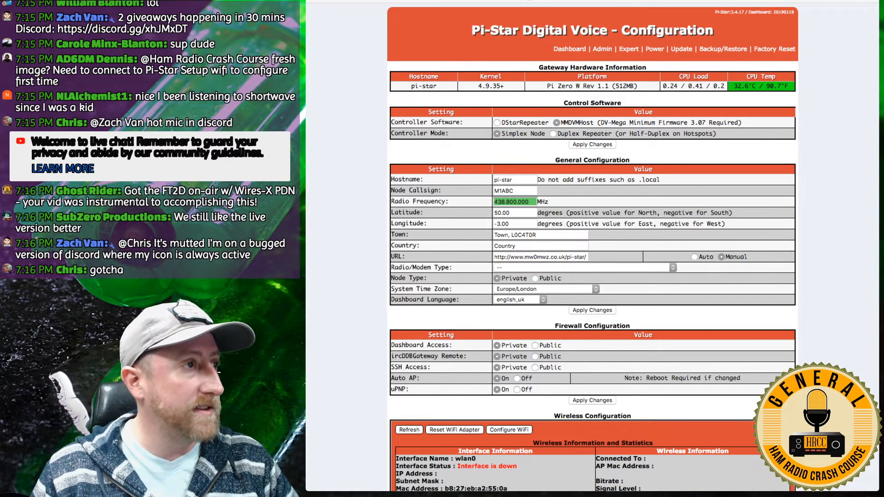
# - Select the Hoshnasi network, enter its PSK password, and save it
pyautogui.scroll(-3)
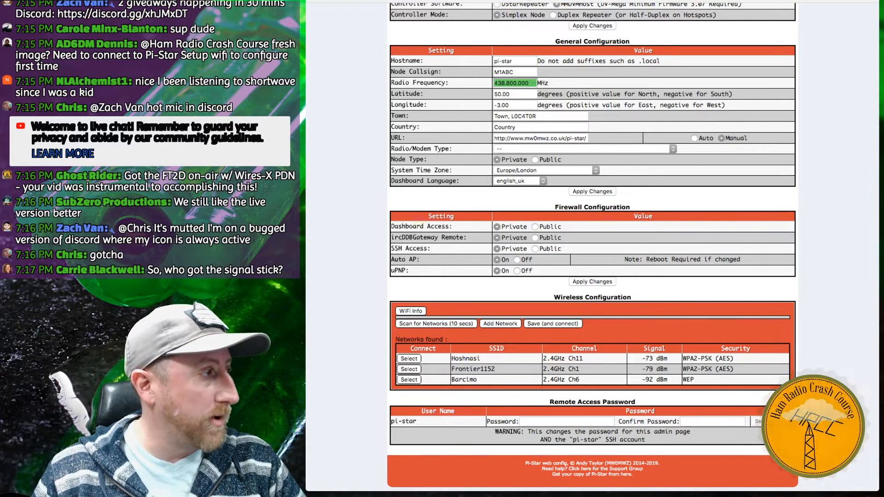
pyautogui.click(408, 358)
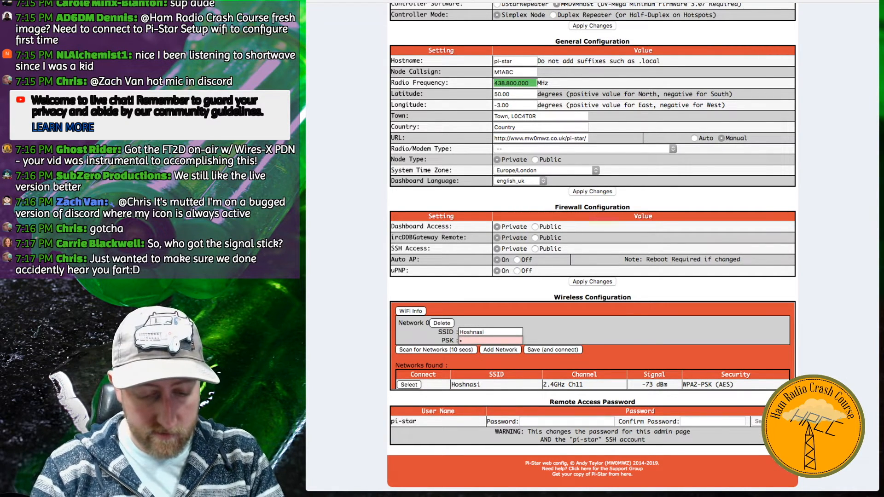
pyautogui.write('••••••••')
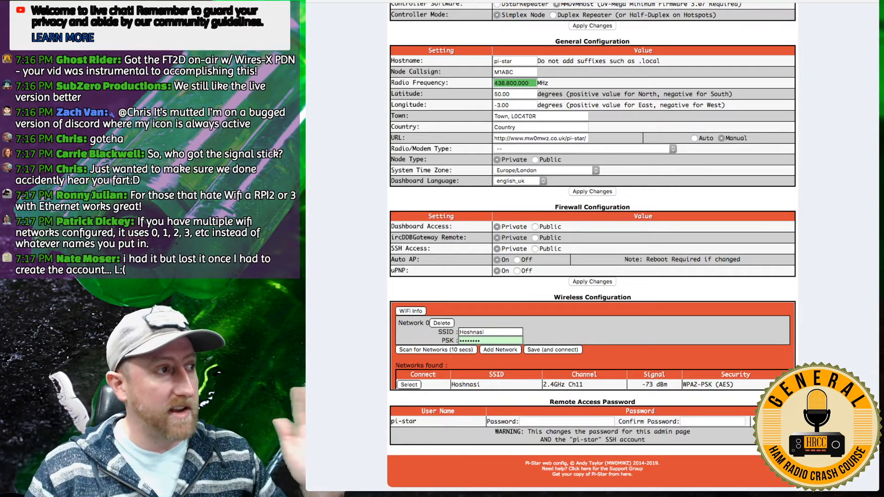
pyautogui.click(553, 349)
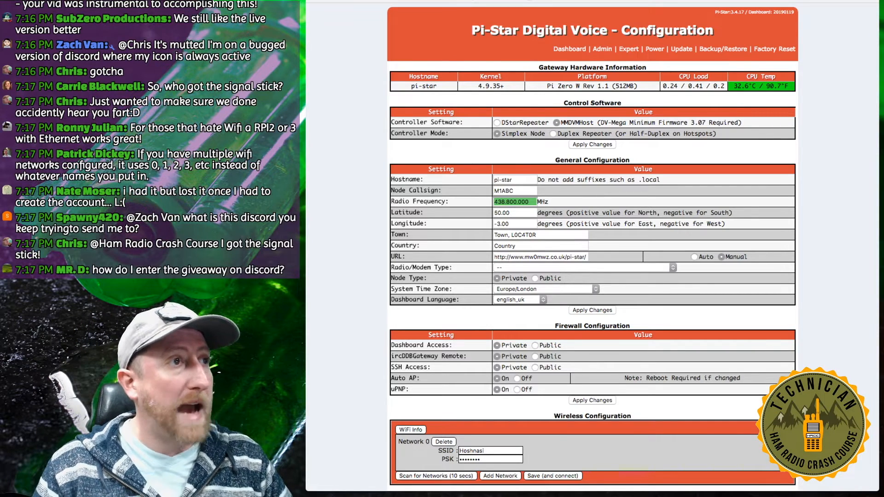
# - Reboot the hotspot from the Power page and return to Configuration
pyautogui.click(654, 49)
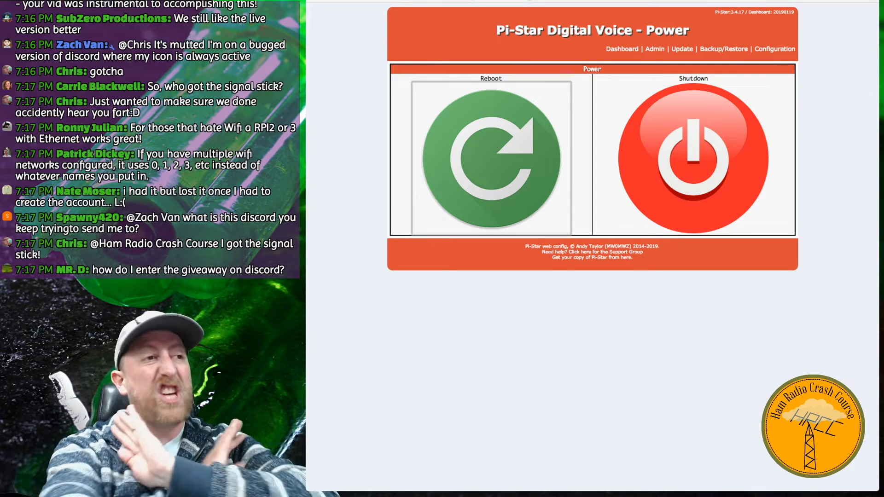
pyautogui.click(489, 159)
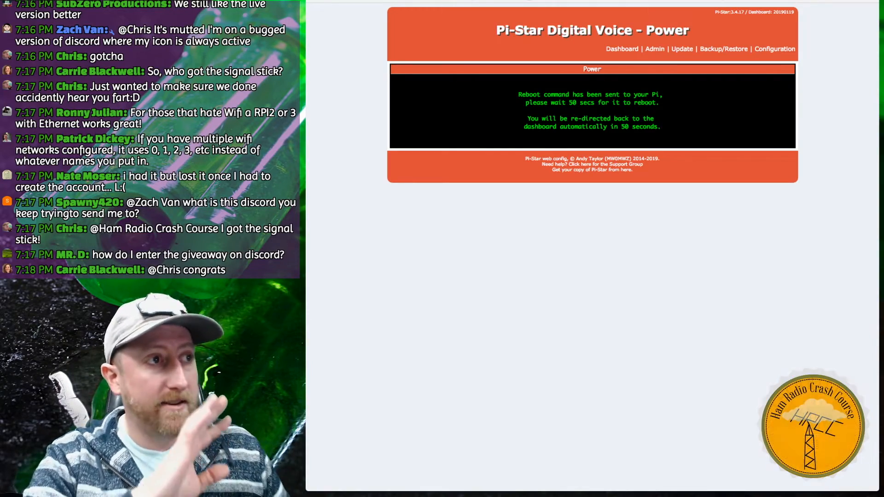
pyautogui.click(776, 50)
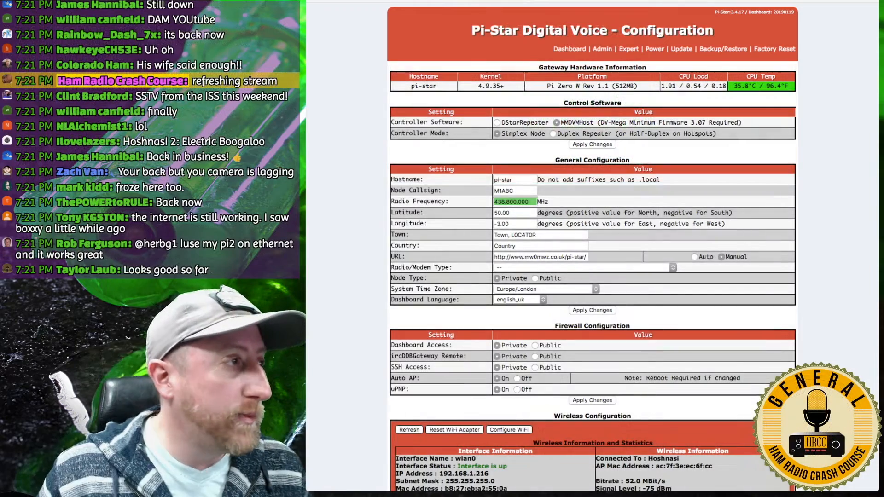
pyautogui.scroll(-3)
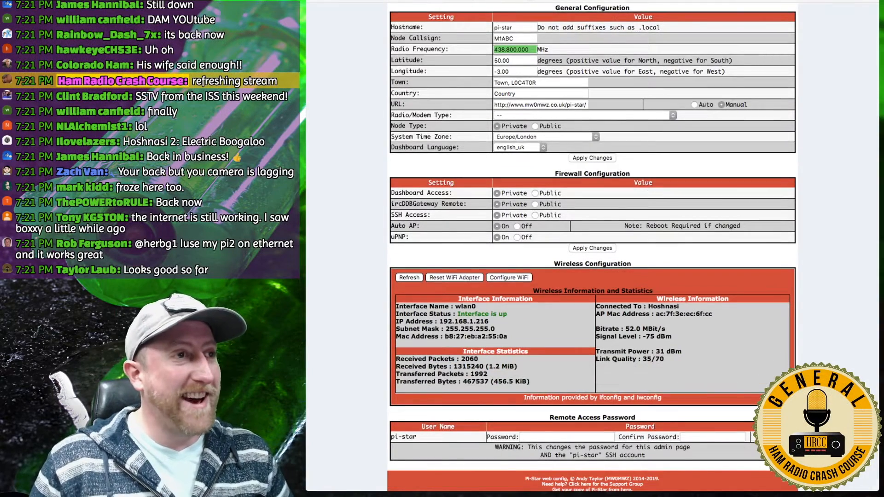
pyautogui.scroll(-3)
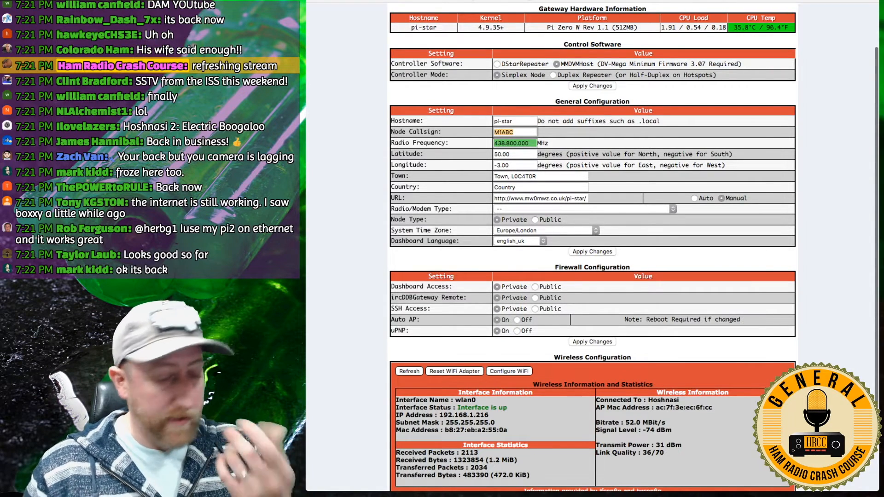
# - Enter callsign, latitude 38, longitude 118.06, town 'Cerritos, DM03', and choose the ZumSpot modem
pyautogui.write('KI6NAZ')
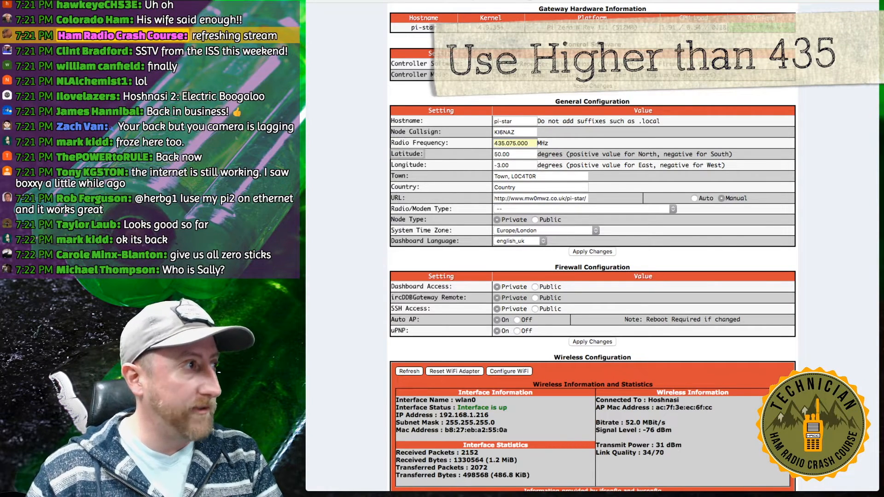
pyautogui.write('38')
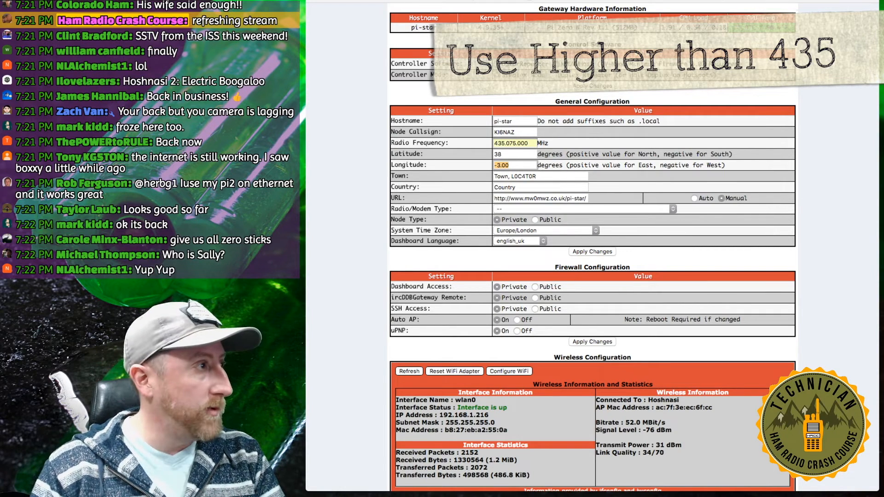
pyautogui.write('118.06')
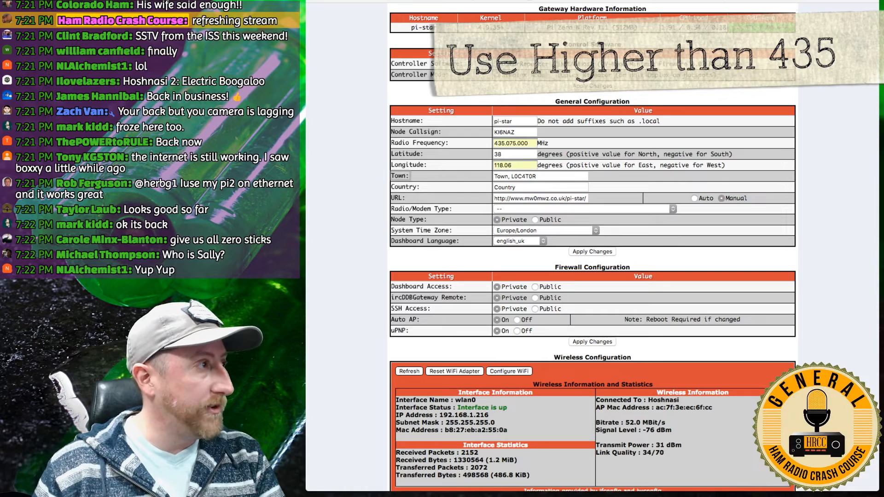
pyautogui.scroll(-3)
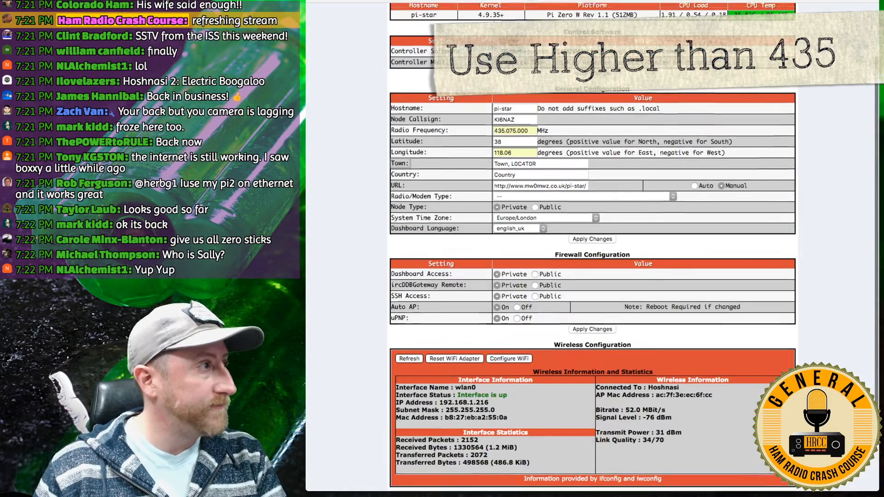
pyautogui.write('C')
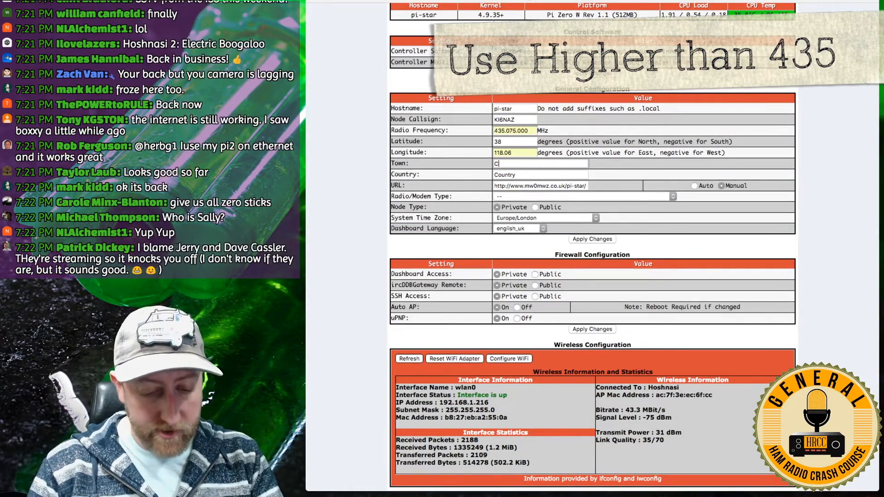
pyautogui.write('erritos, DM03')
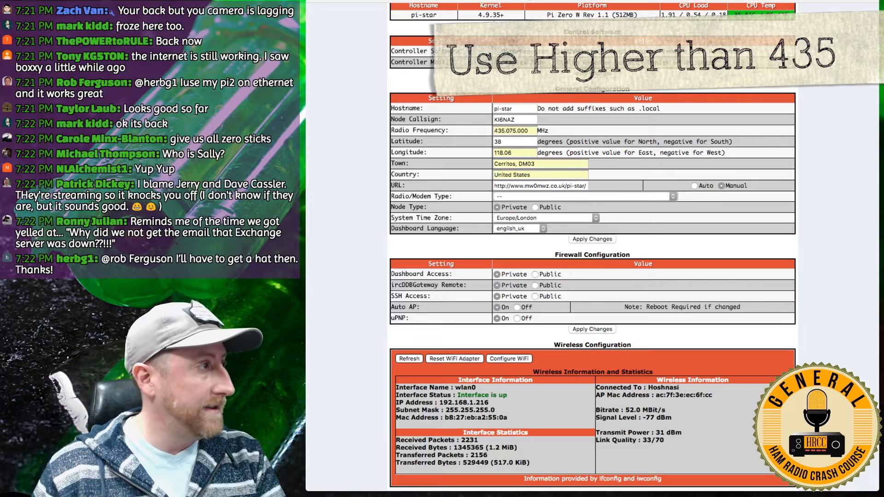
pyautogui.click(585, 196)
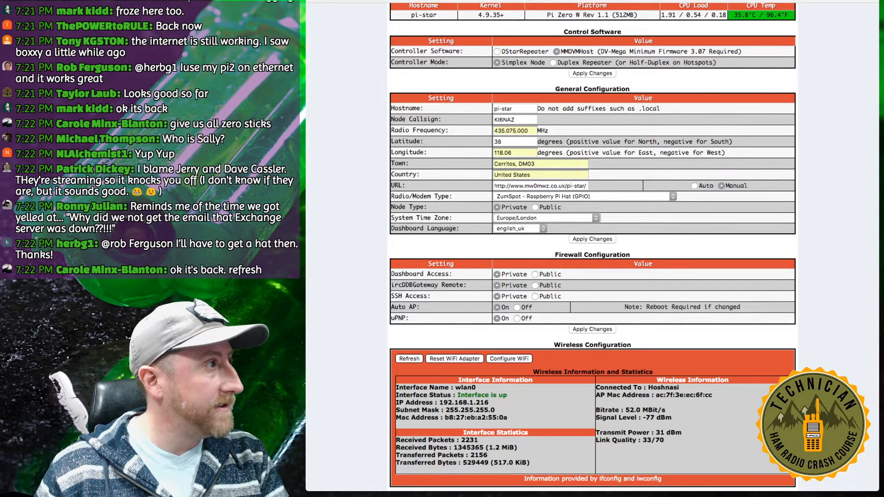
pyautogui.click(546, 218)
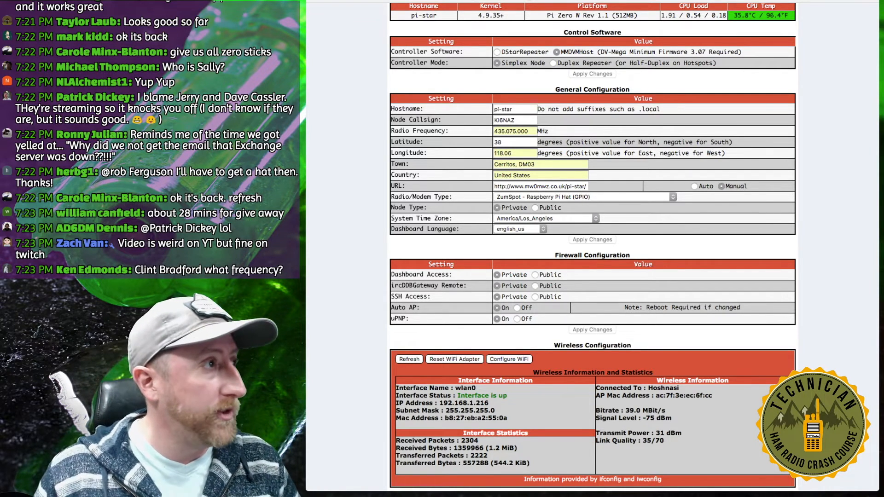
# - Apply the America/Los_Angeles time zone and english_us dashboard language
pyautogui.scroll(3)
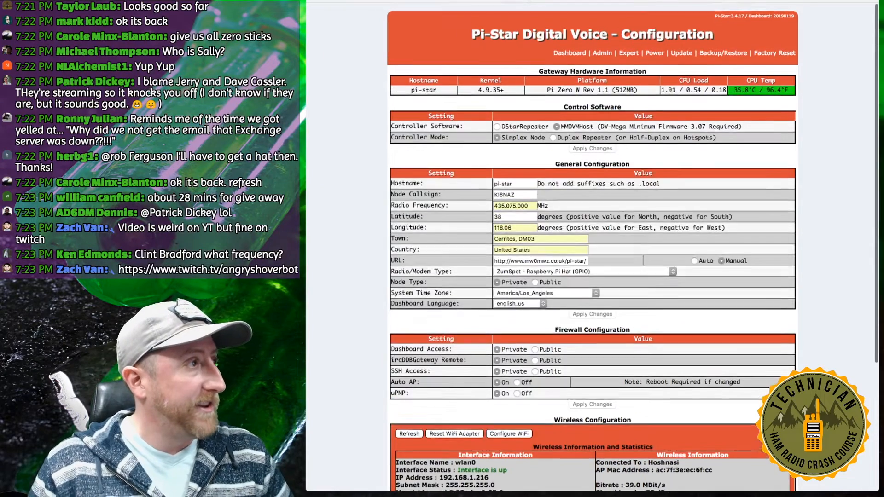
pyautogui.click(592, 314)
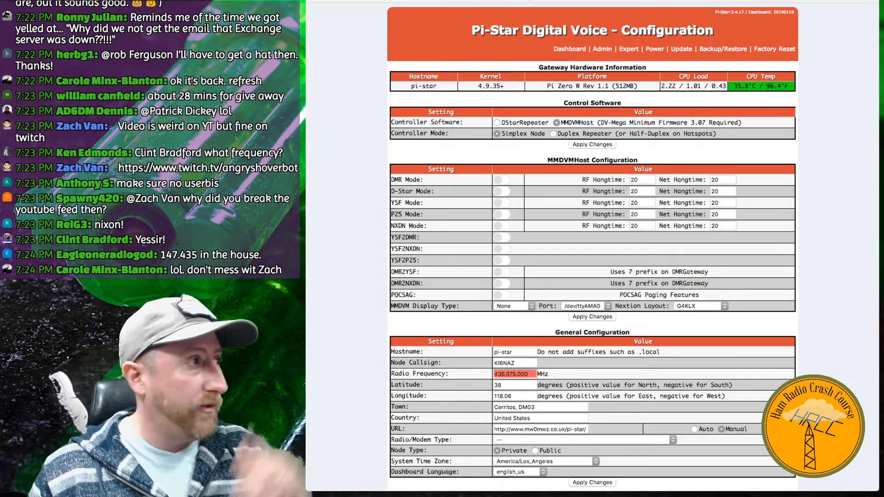
# - Enable DMR Mode and YSF Mode, then apply the changes
pyautogui.scroll(-3)
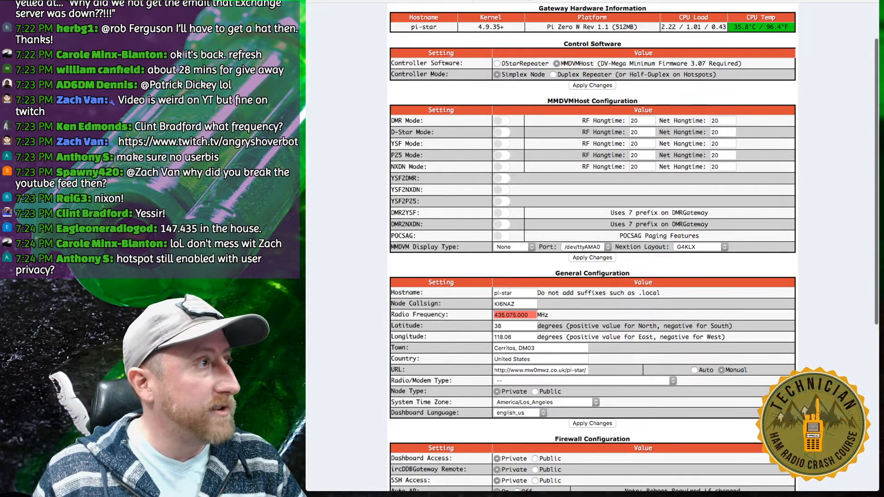
pyautogui.click(502, 120)
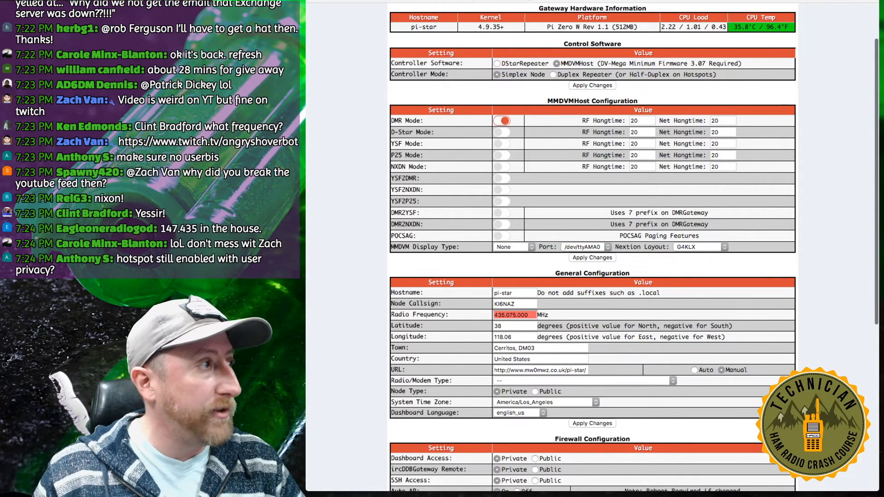
pyautogui.click(501, 143)
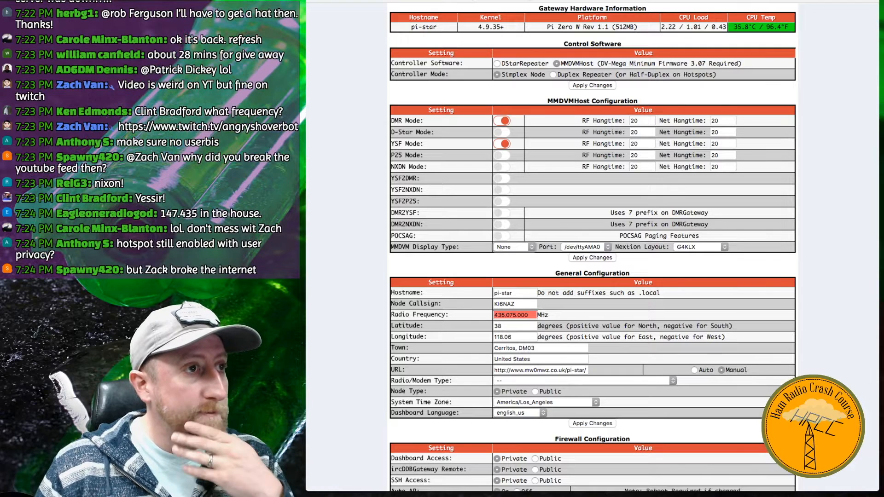
pyautogui.click(514, 246)
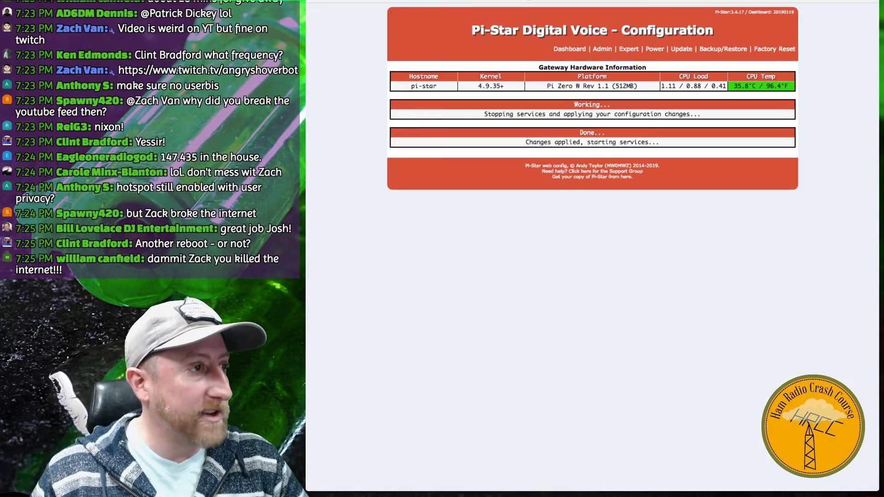
# - Go to the Expert editors page from the top links
pyautogui.click(629, 49)
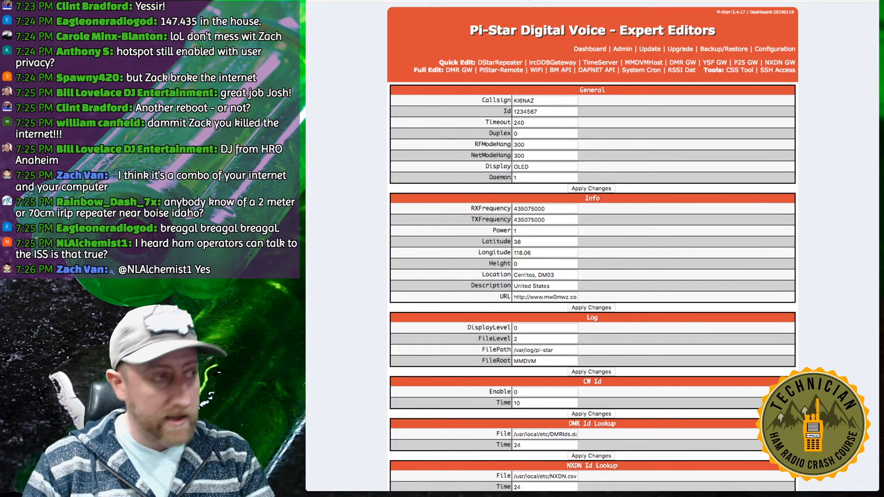
# - Search the editor for 'led' and set the OLED Type value to 6
pyautogui.write('led')
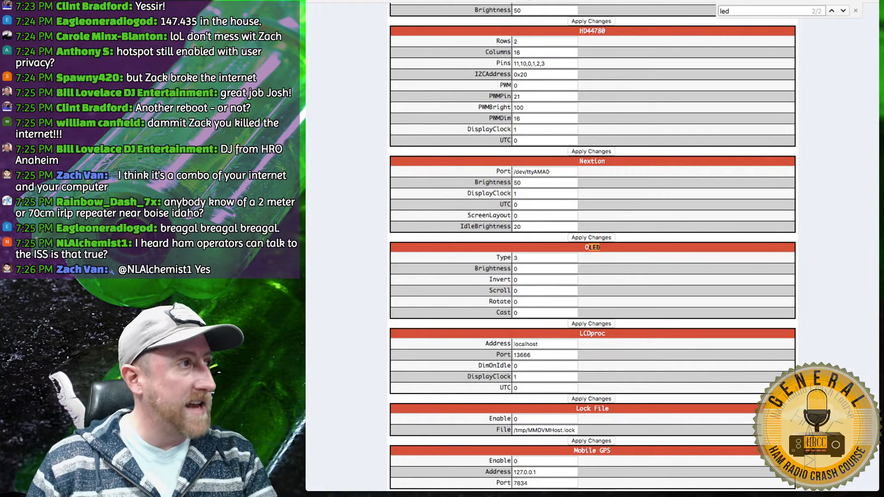
pyautogui.click(544, 257)
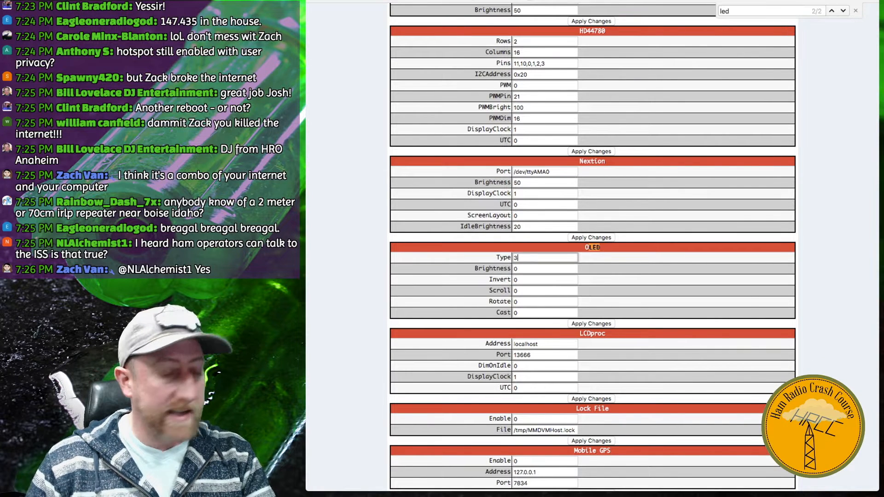
pyautogui.write('6')
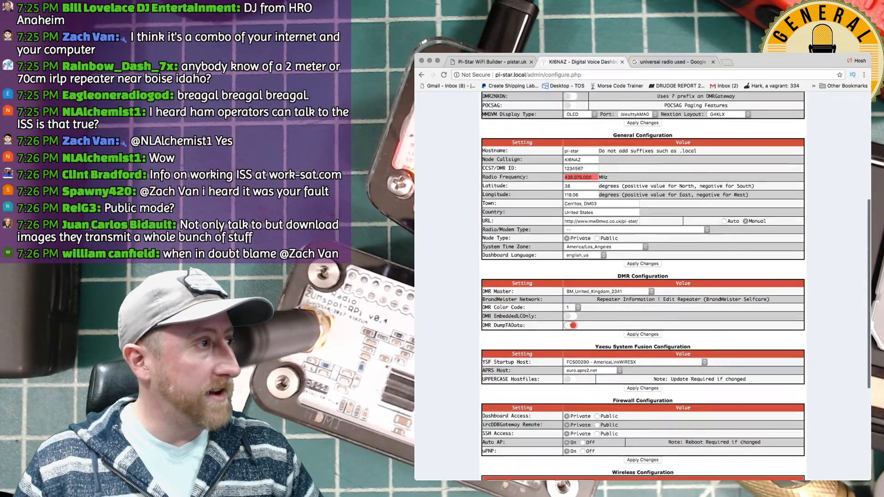
pyautogui.scroll(-3)
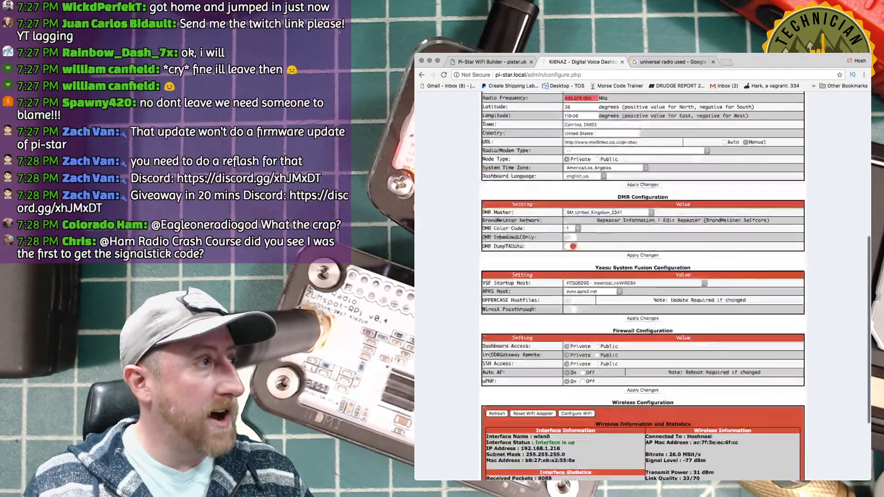
# - Choose BM_United_States_3101 as the DMR master server
pyautogui.scroll(-3)
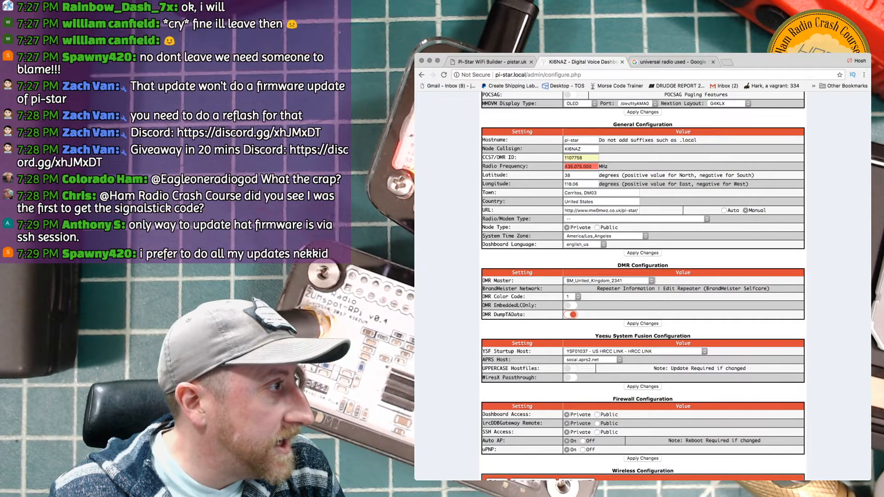
pyautogui.click(608, 280)
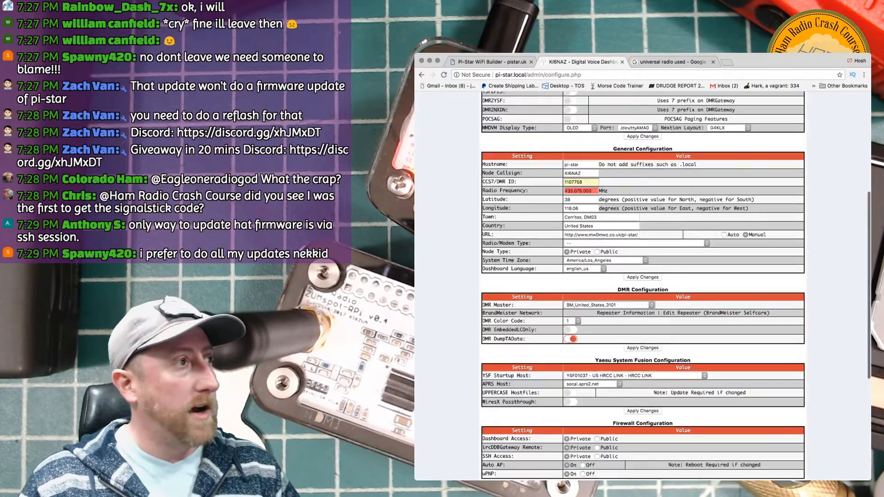
pyautogui.scroll(-3)
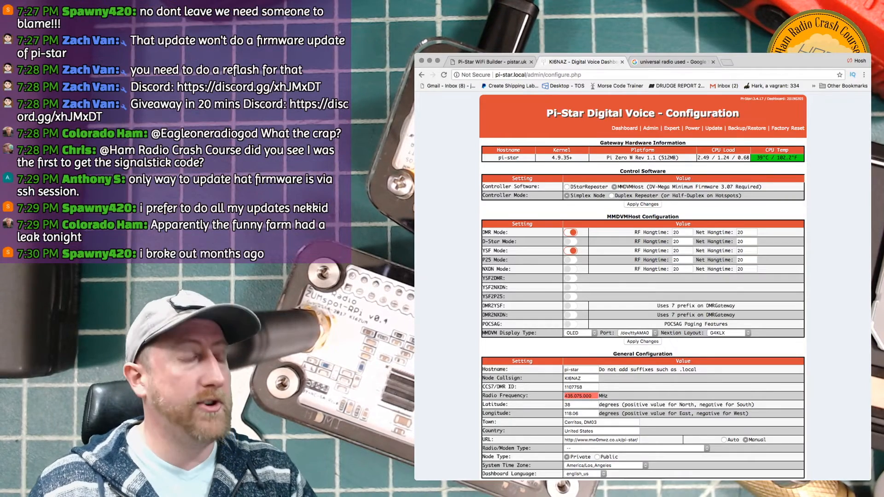
pyautogui.scroll(-3)
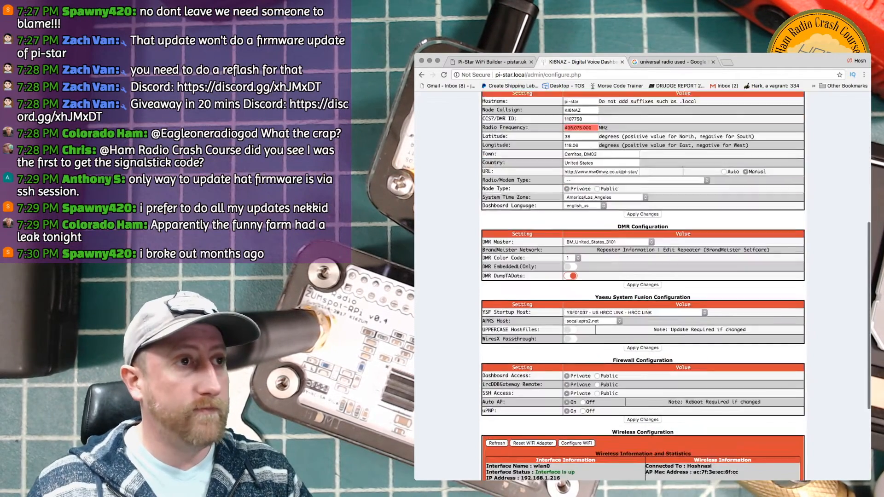
pyautogui.scroll(-3)
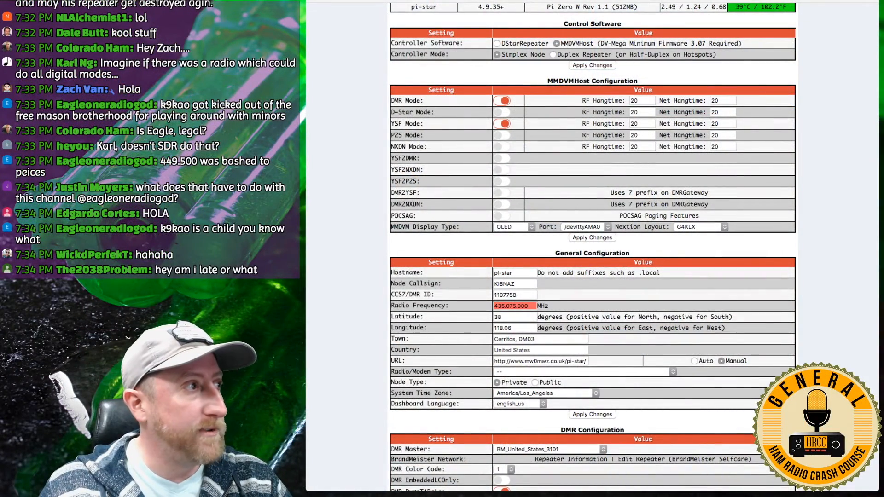
# - Switch YSF Mode off and DMR2YSF on, leaving DMR Mode enabled
pyautogui.click(502, 124)
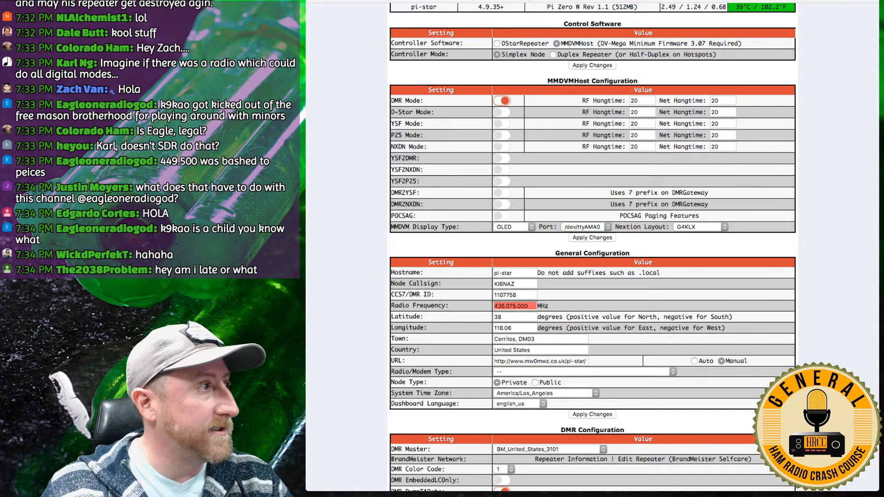
pyautogui.click(501, 193)
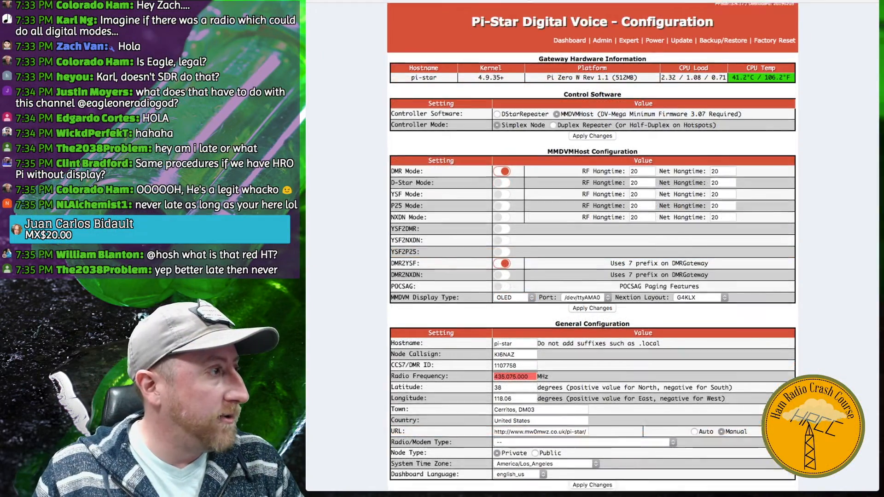
# - Scroll down to the DMR Configuration section and its DMR Master dropdown
pyautogui.scroll(-3)
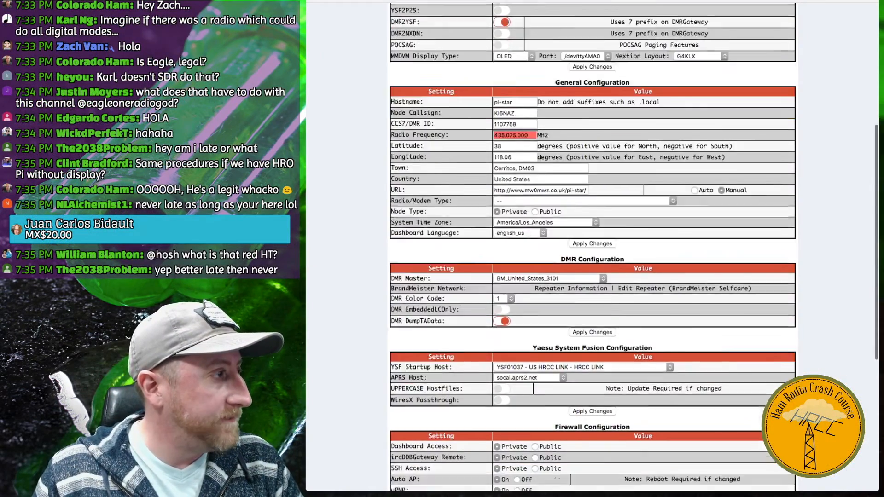
pyautogui.scroll(-3)
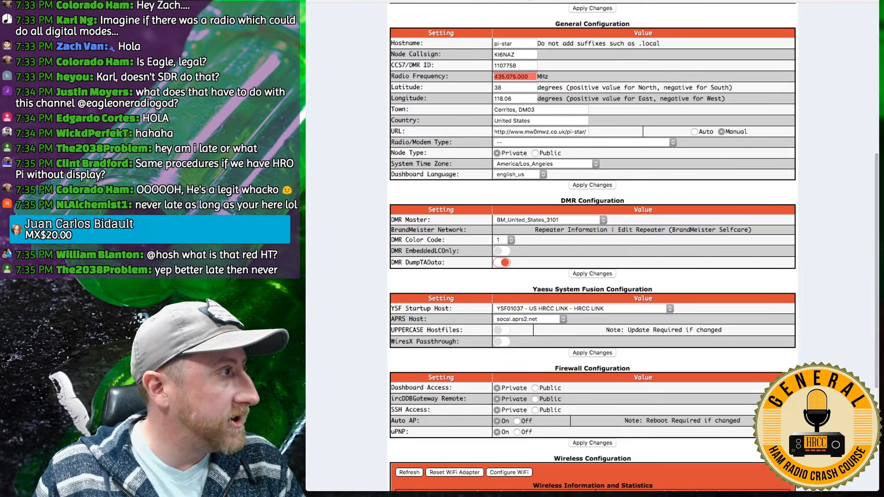
pyautogui.scroll(3)
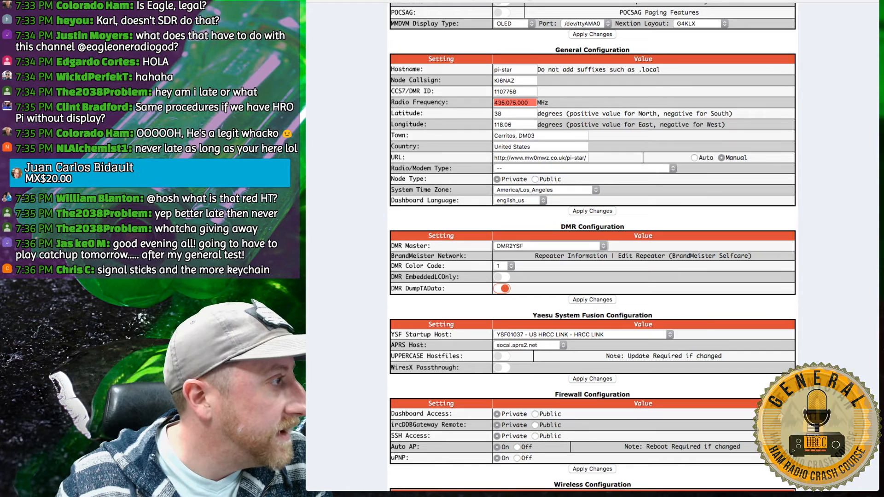
pyautogui.scroll(-3)
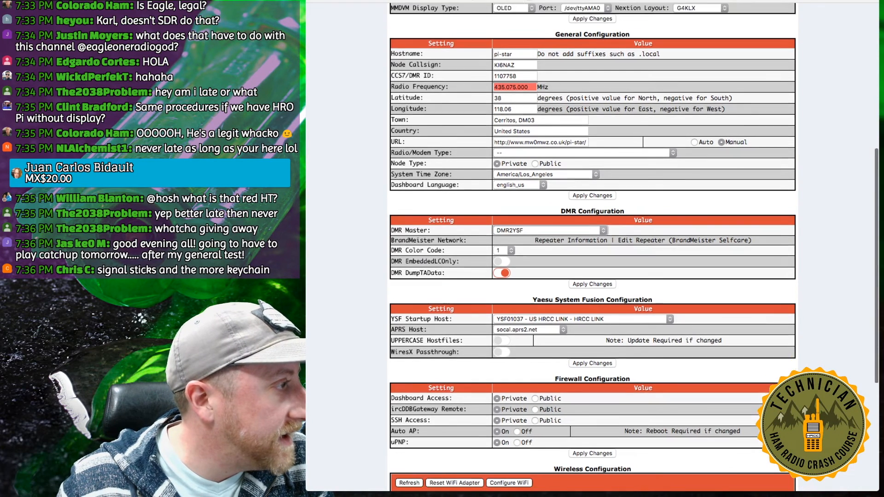
pyautogui.scroll(-3)
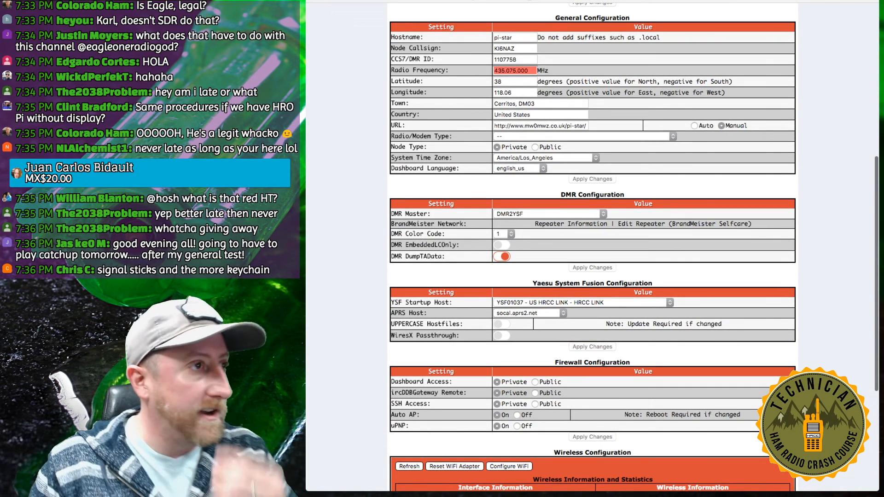